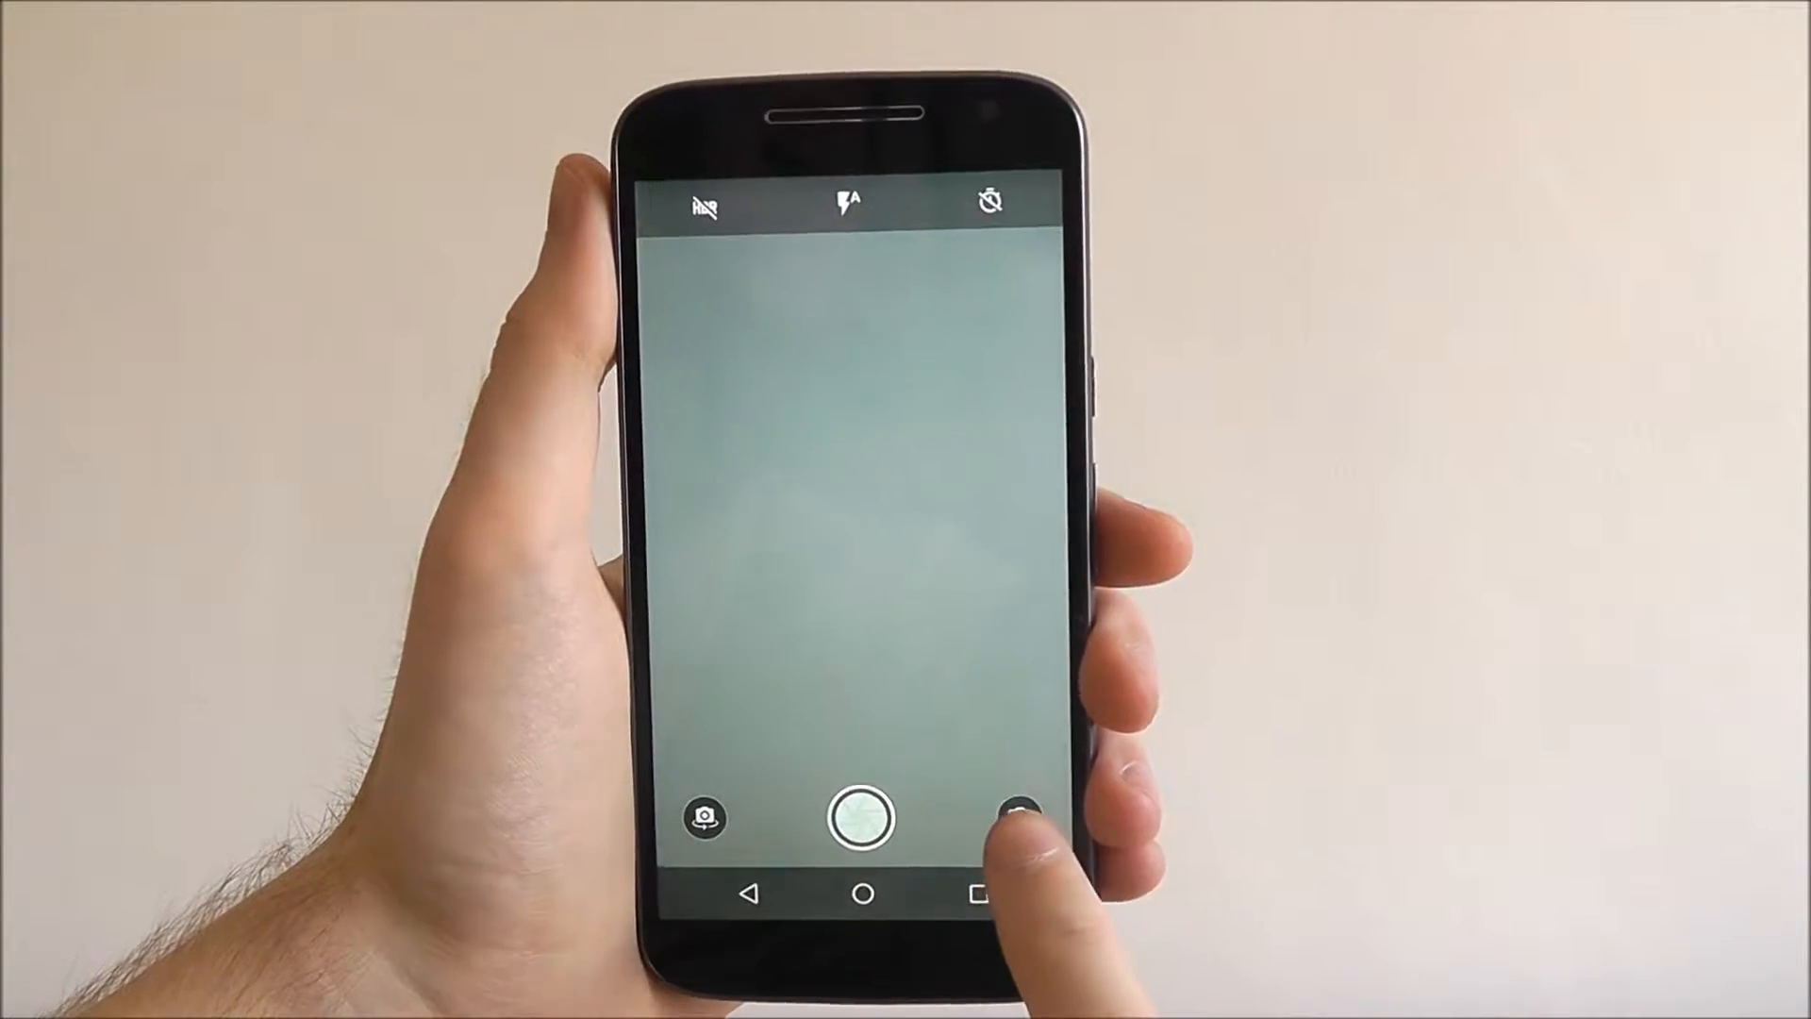
Step: Switch the camera to Professional mode with focus, white balance and shutter on auto
click(996, 817)
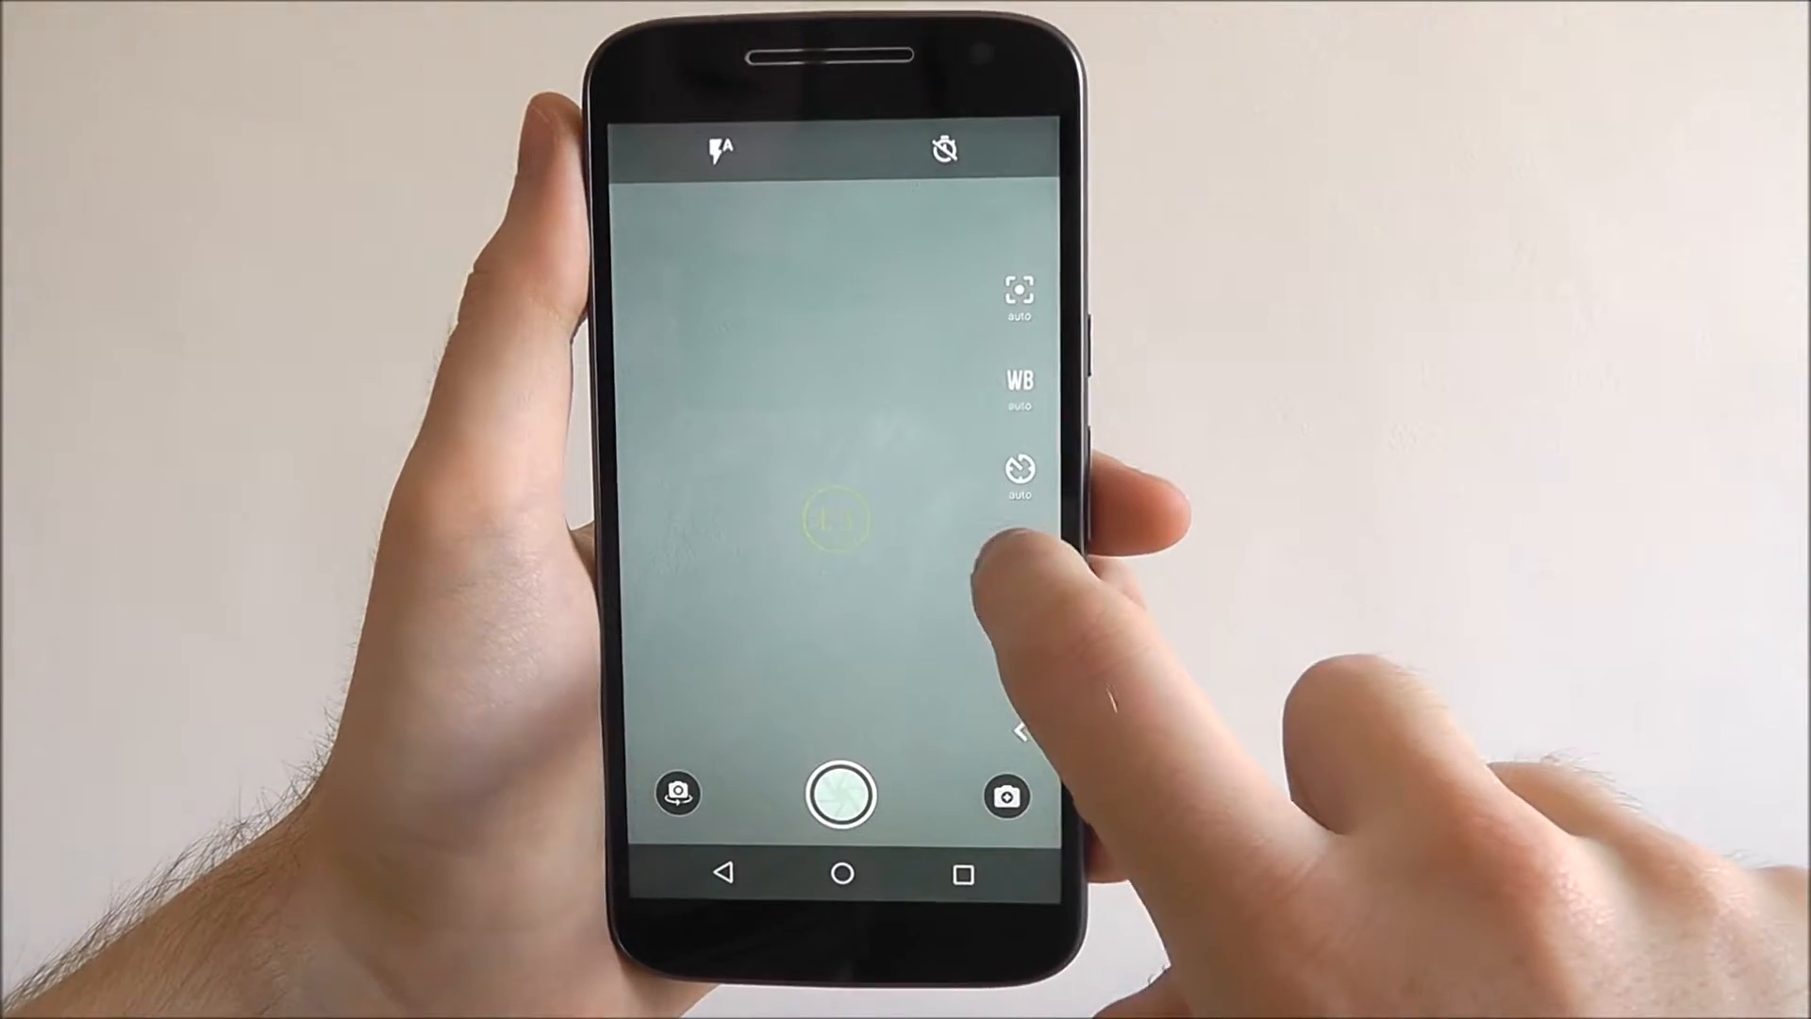
Step: Expand the pro controls to show ISO and exposure, then return to Photo mode
click(1017, 474)
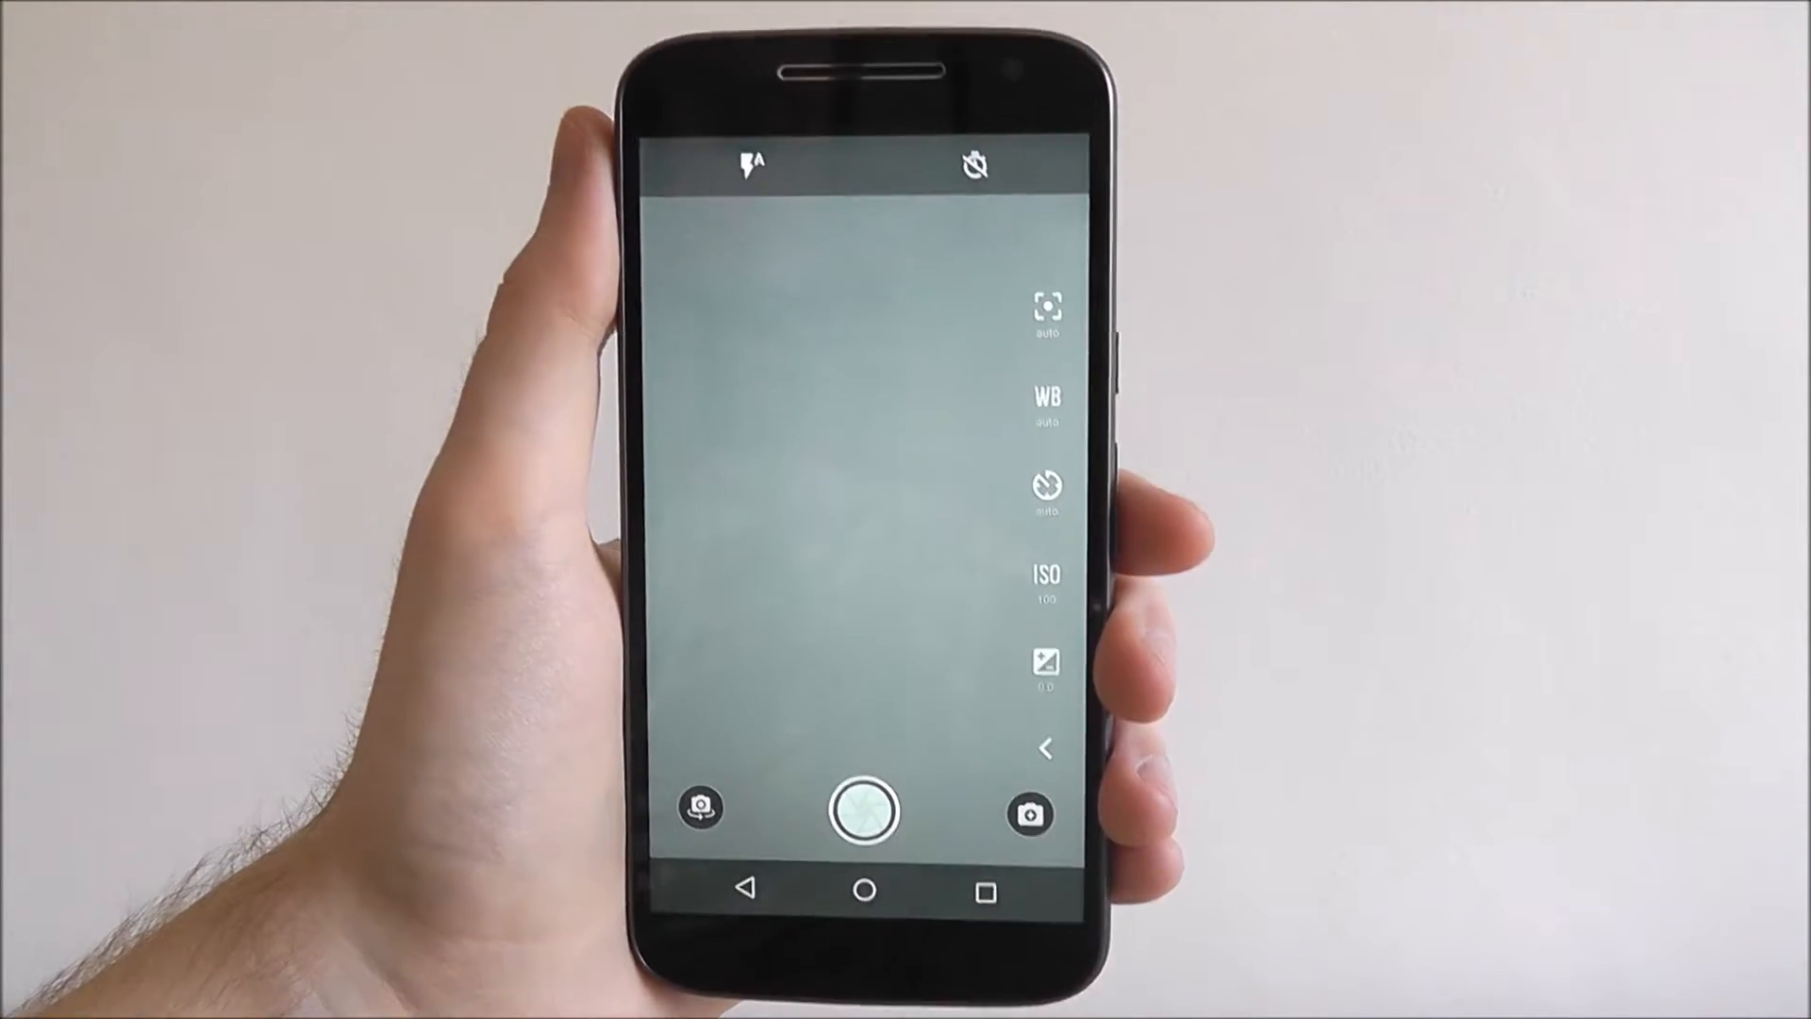
click(1028, 747)
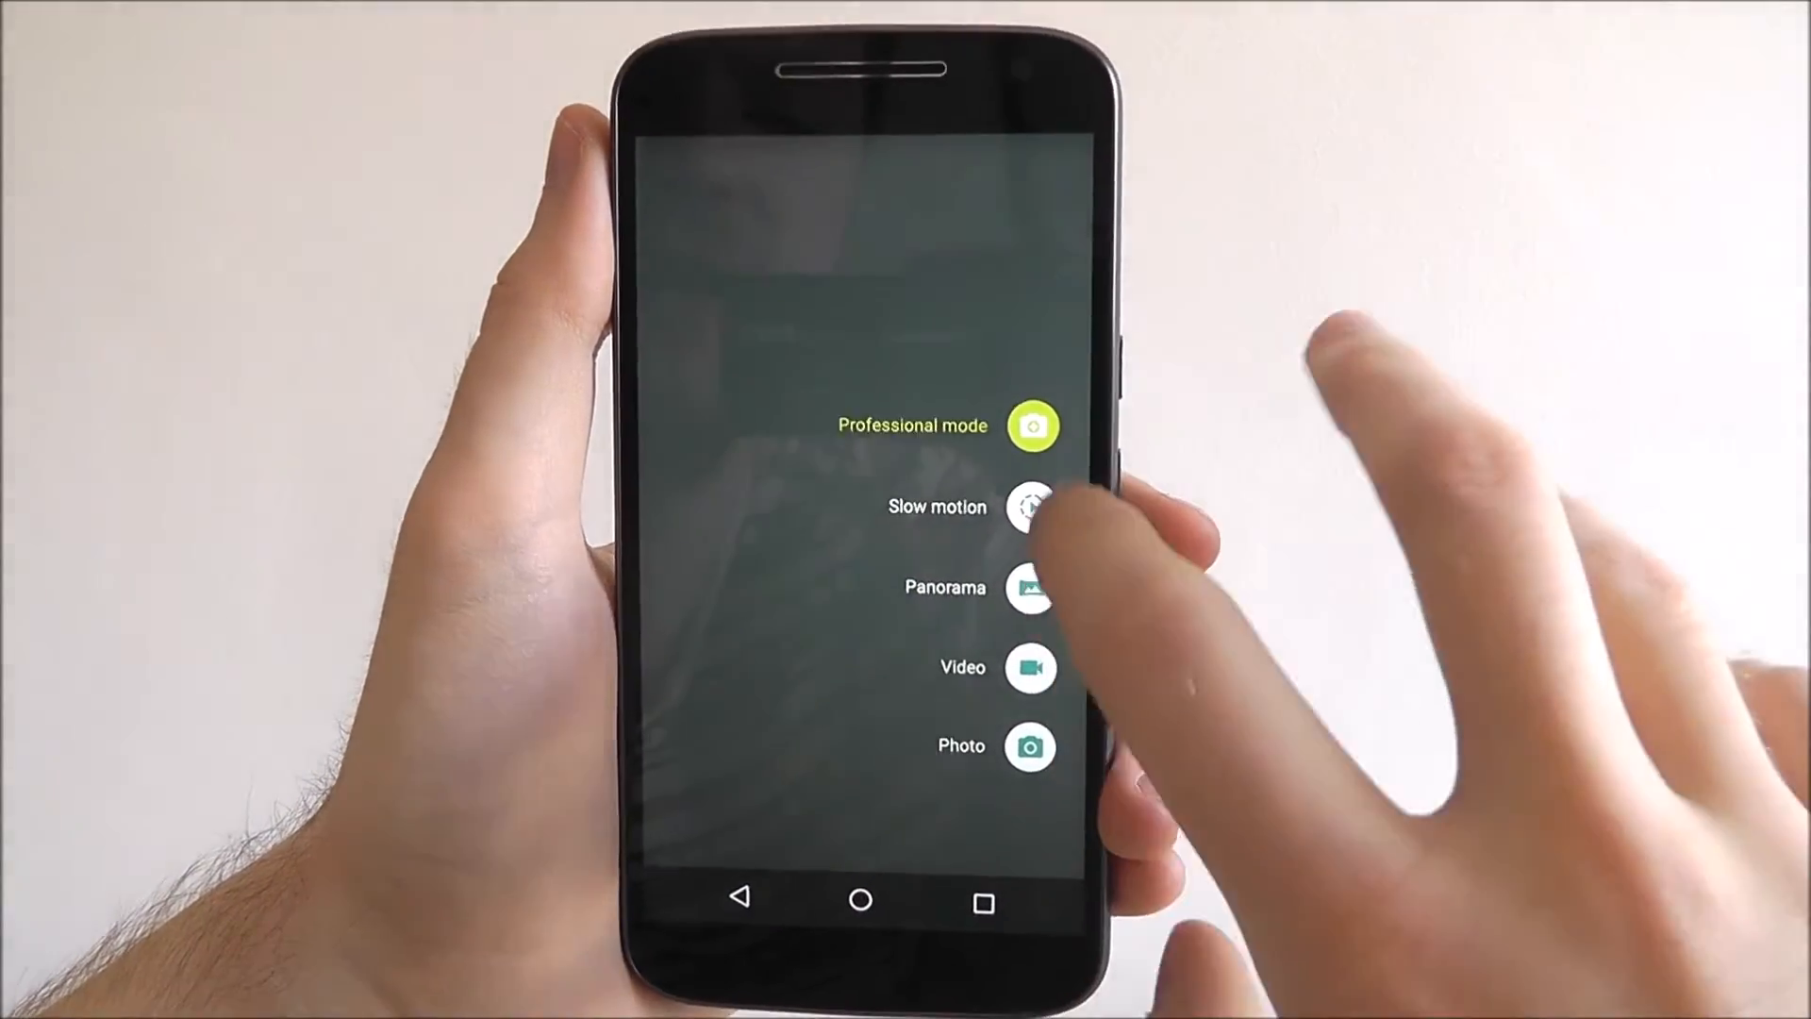
click(1029, 747)
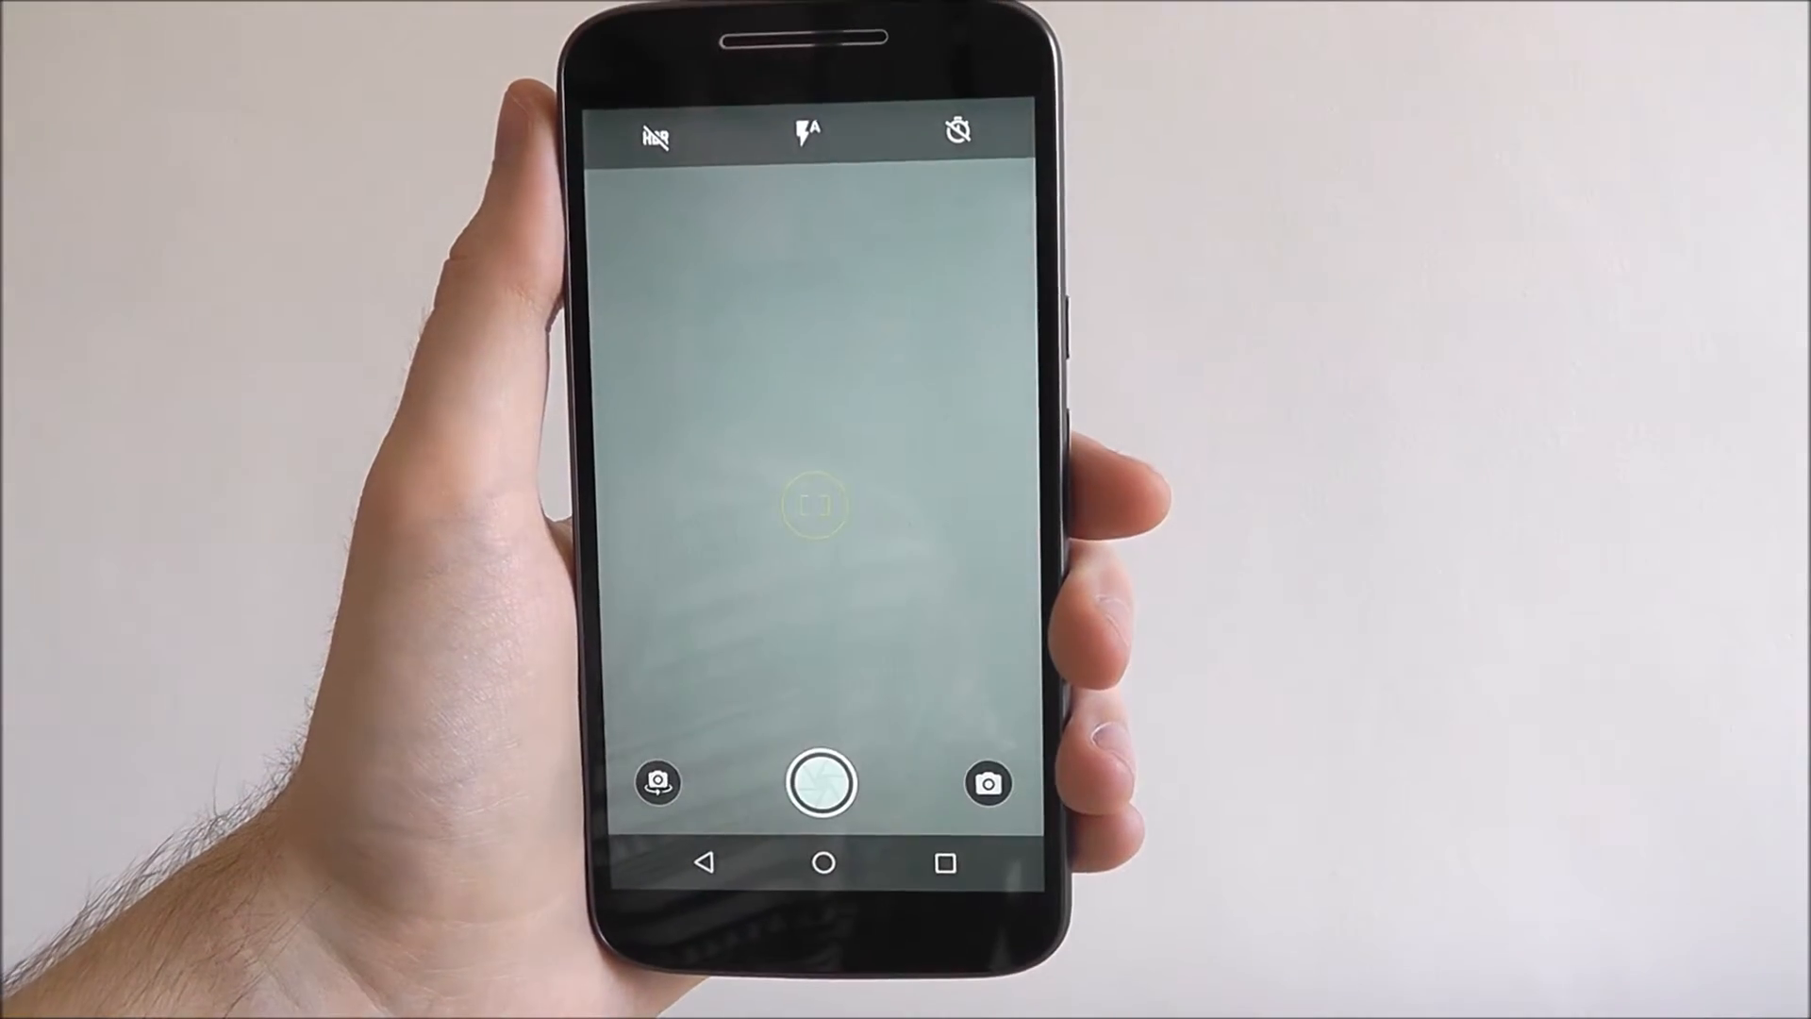